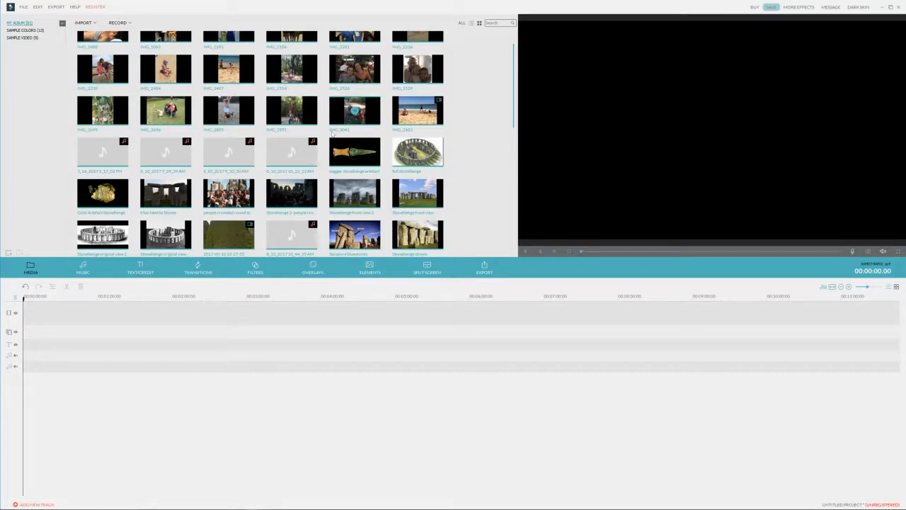
pyautogui.moveTo(504, 122)
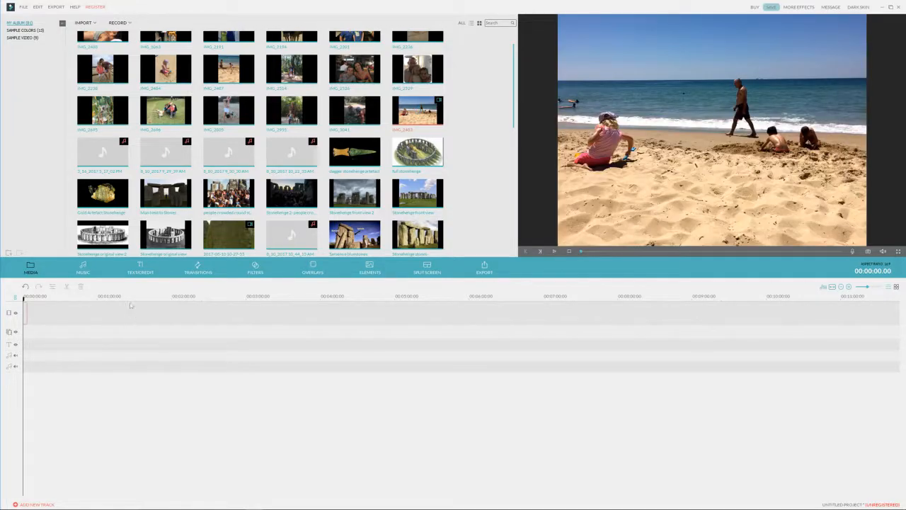
# - Add the beach photo clip to the start of the video track
pyautogui.click(228, 194)
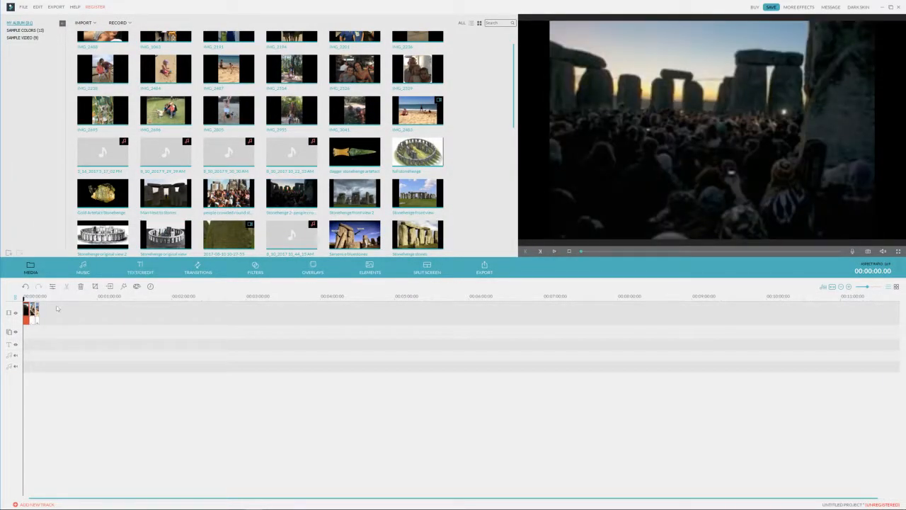
# - Play the beach clip in the preview window through to its end
pyautogui.click(554, 251)
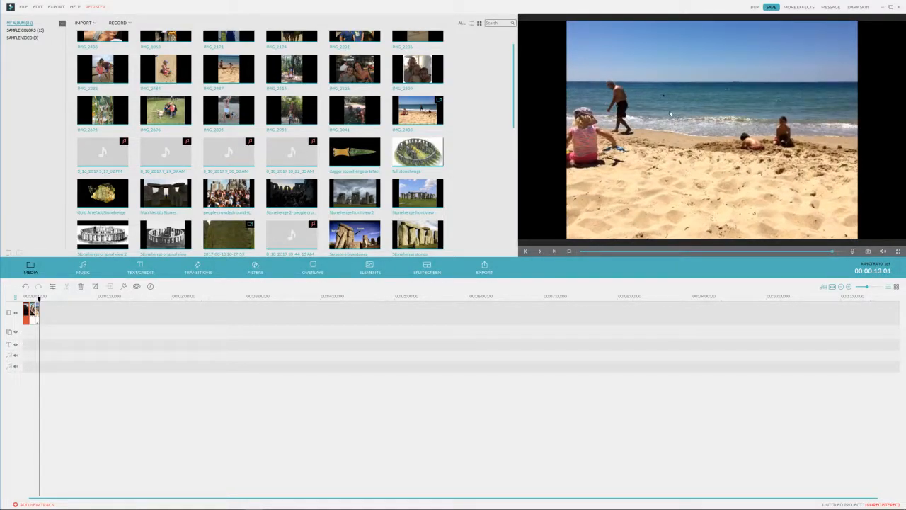
pyautogui.moveTo(612, 91)
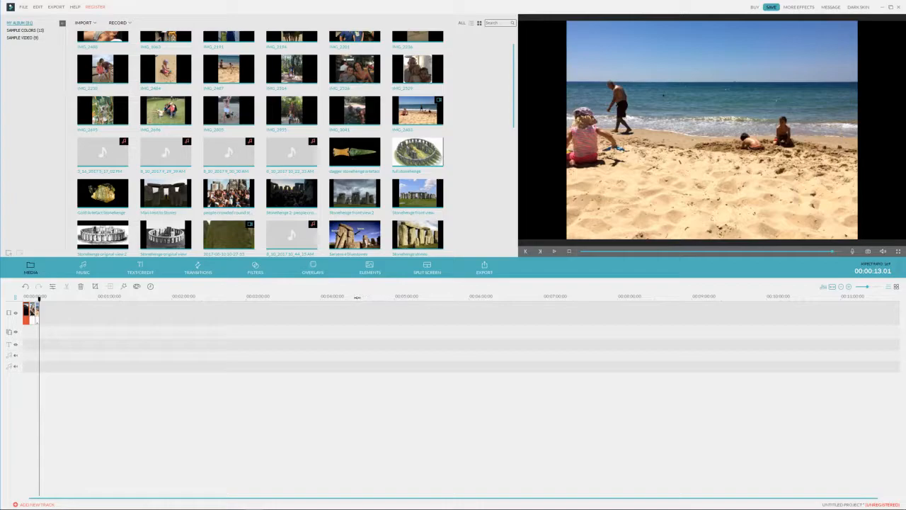
pyautogui.moveTo(226, 333)
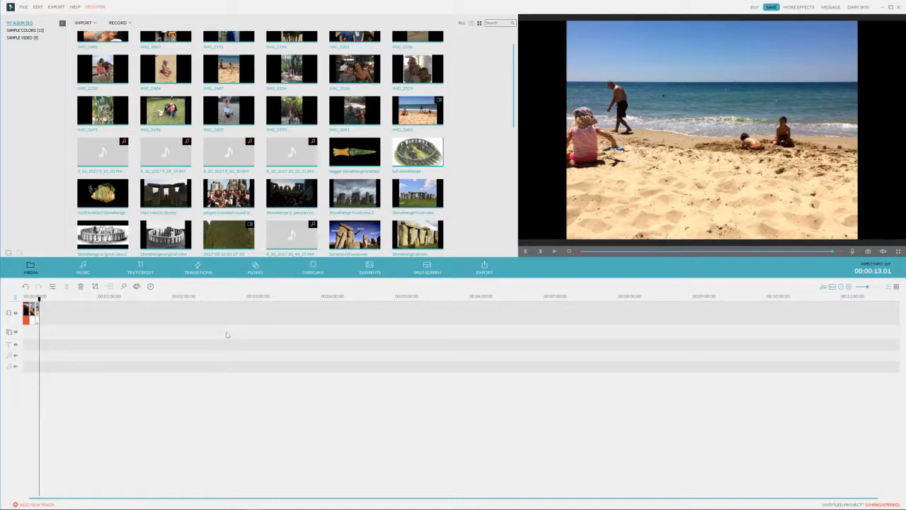
pyautogui.moveTo(5, 321)
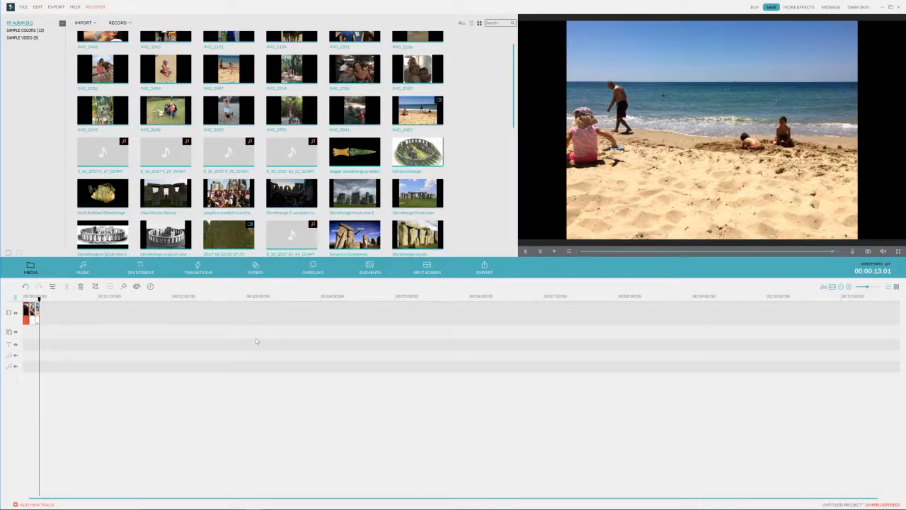
pyautogui.moveTo(274, 338)
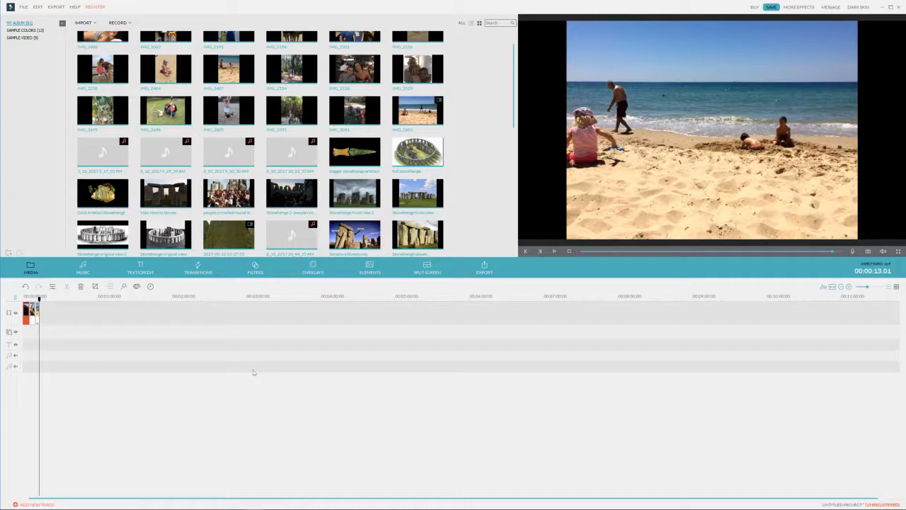
pyautogui.moveTo(294, 332)
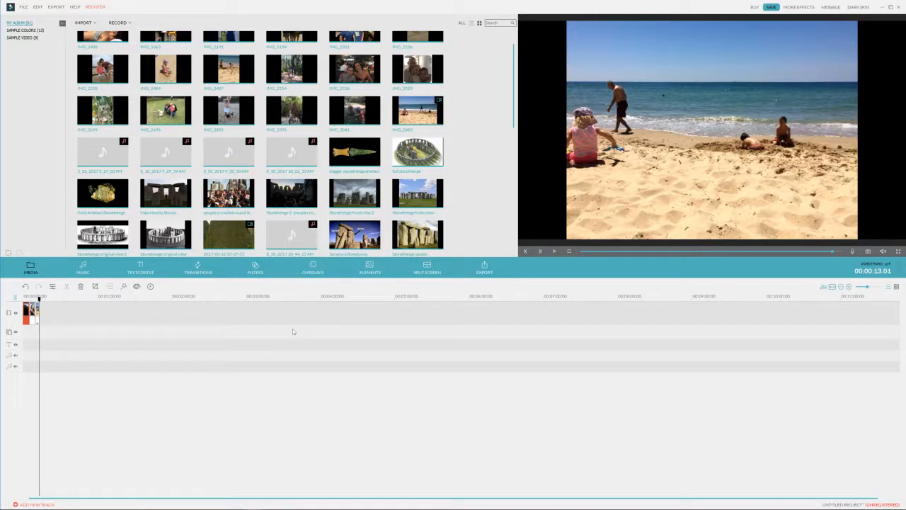
pyautogui.moveTo(687, 399)
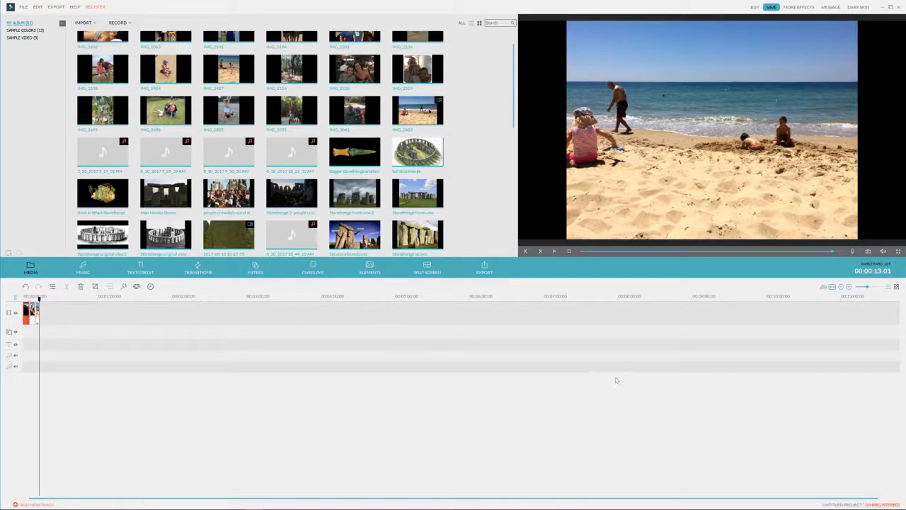
pyautogui.moveTo(291, 235)
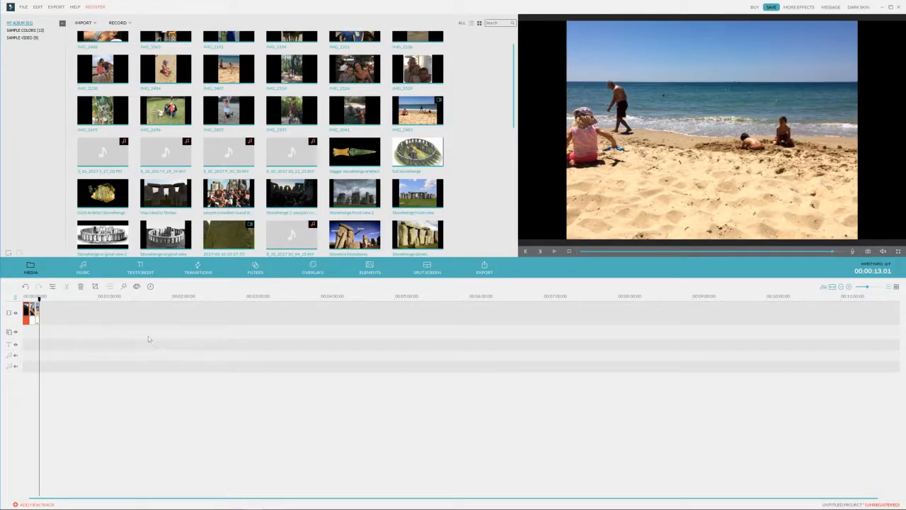
# - Browse the Music, Transitions and Elements libraries, ending on Split Screen layouts
pyautogui.click(82, 268)
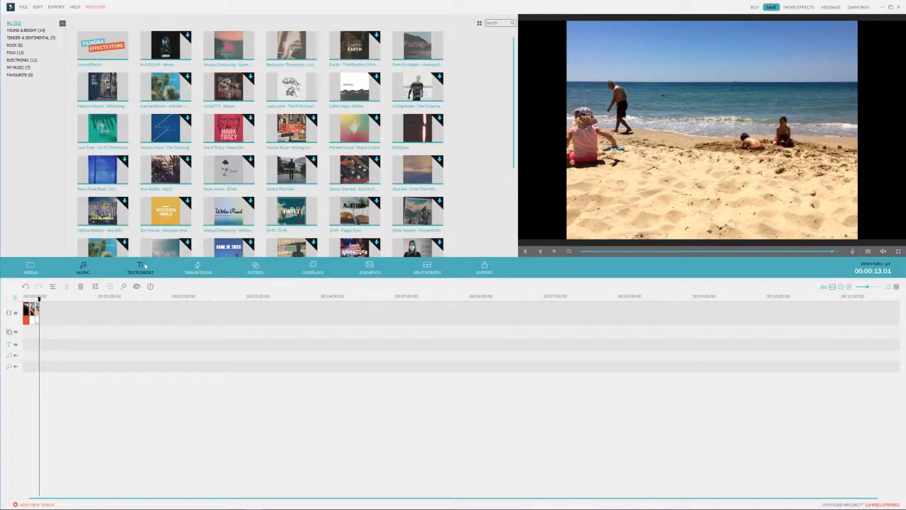
pyautogui.click(197, 267)
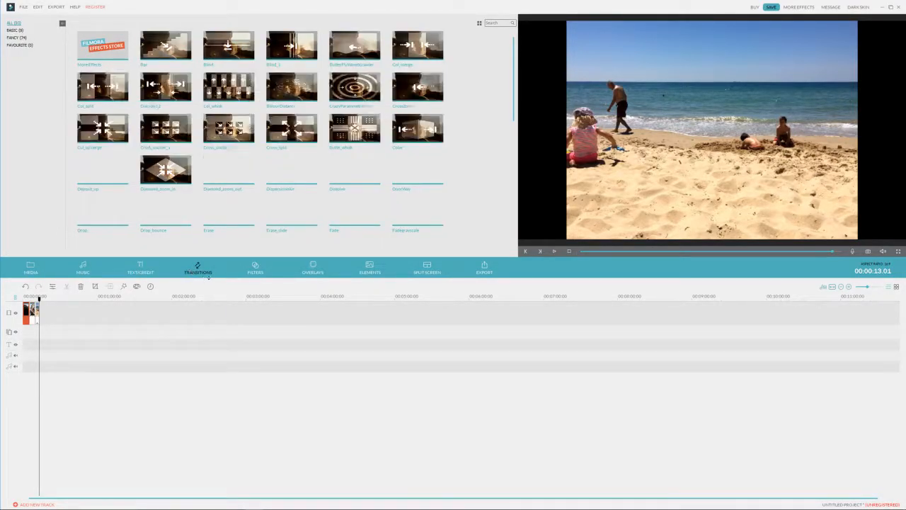
pyautogui.click(369, 267)
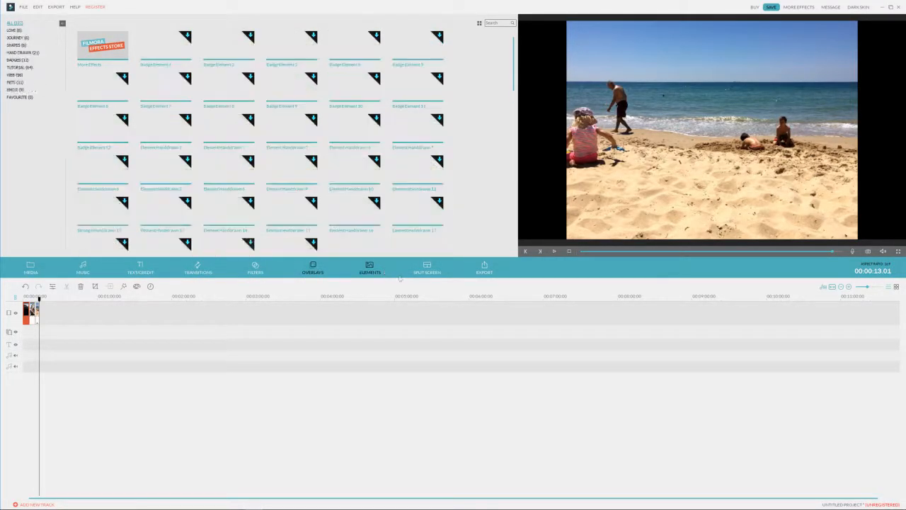
pyautogui.click(427, 268)
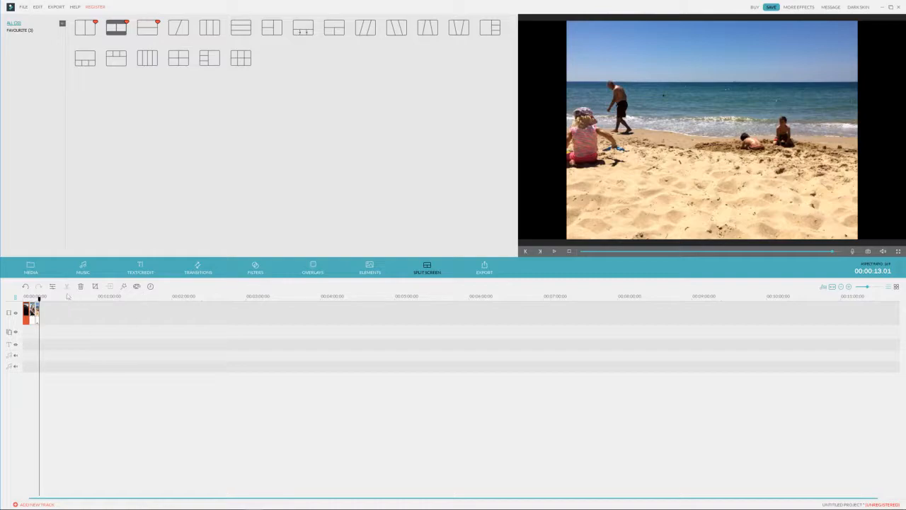
pyautogui.moveTo(285, 347)
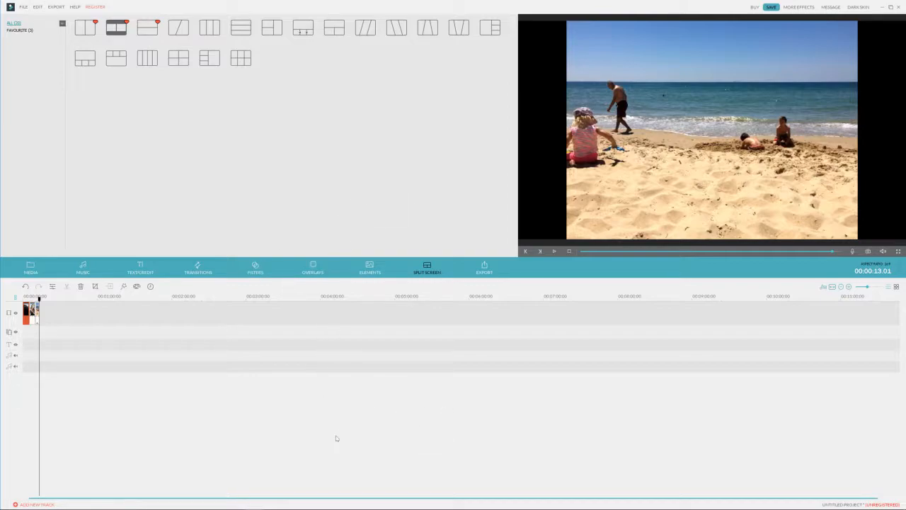
pyautogui.moveTo(475, 314)
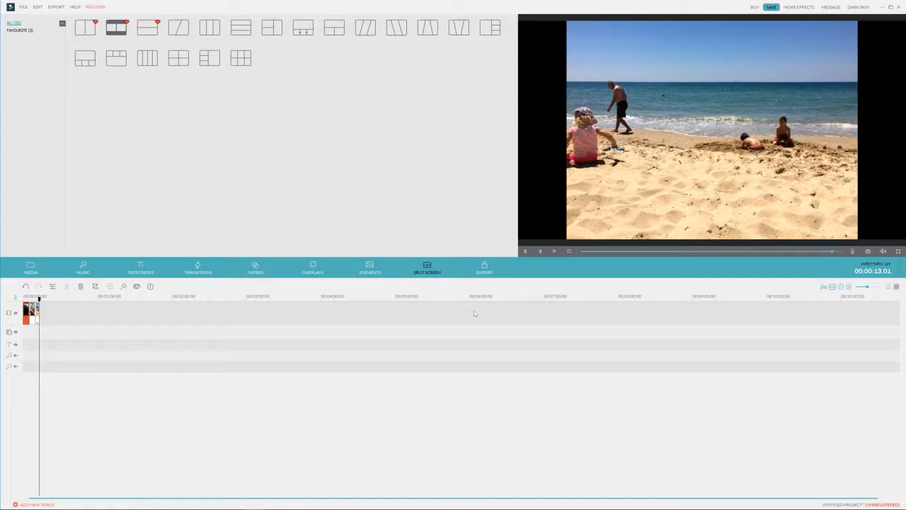
pyautogui.moveTo(387, 390)
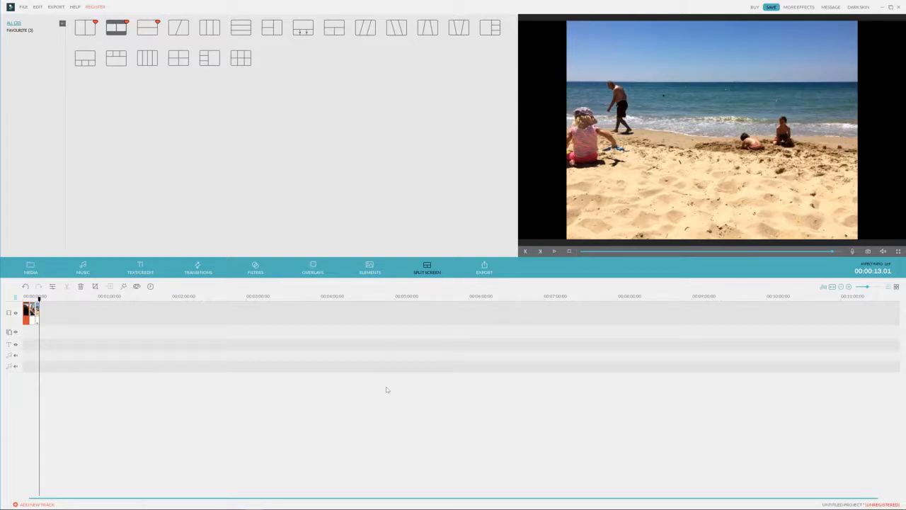
# - Show the Filters library and scroll through the filter thumbnails
pyautogui.click(255, 268)
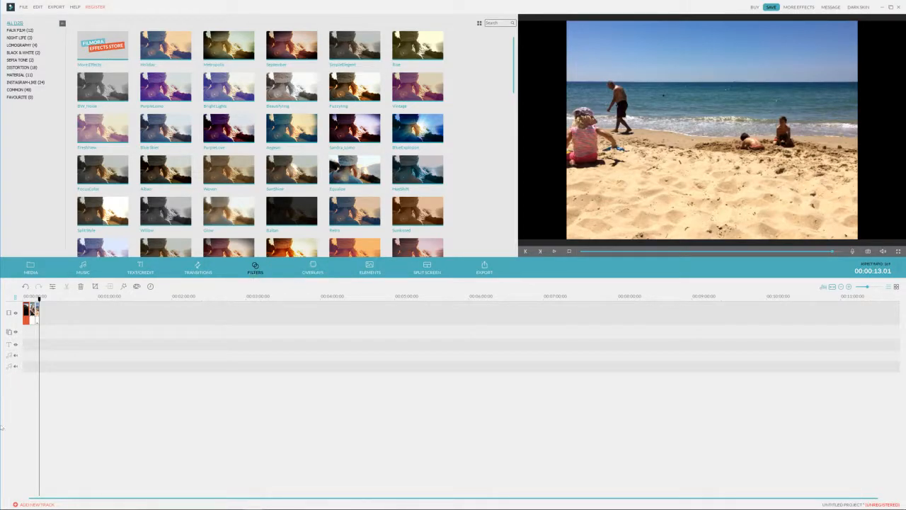
pyautogui.moveTo(468, 205)
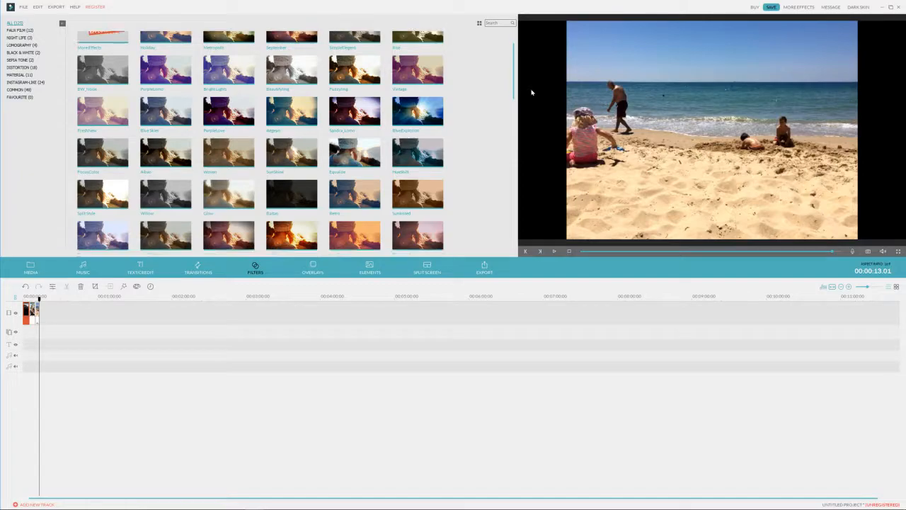
pyautogui.scroll(3)
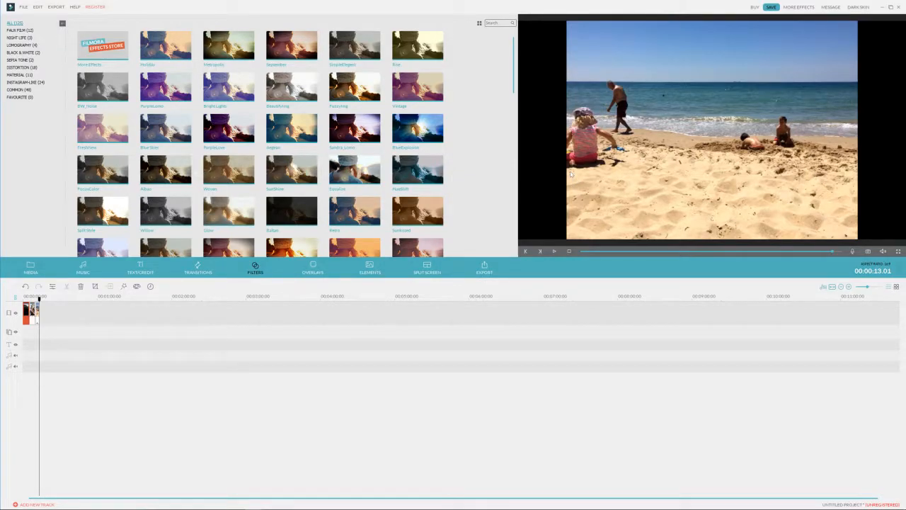
pyautogui.moveTo(291, 129)
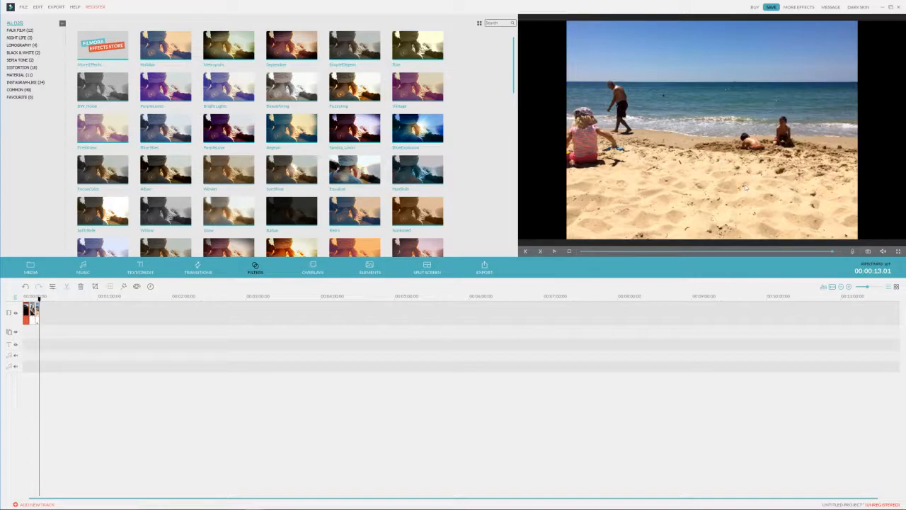
pyautogui.moveTo(417, 212)
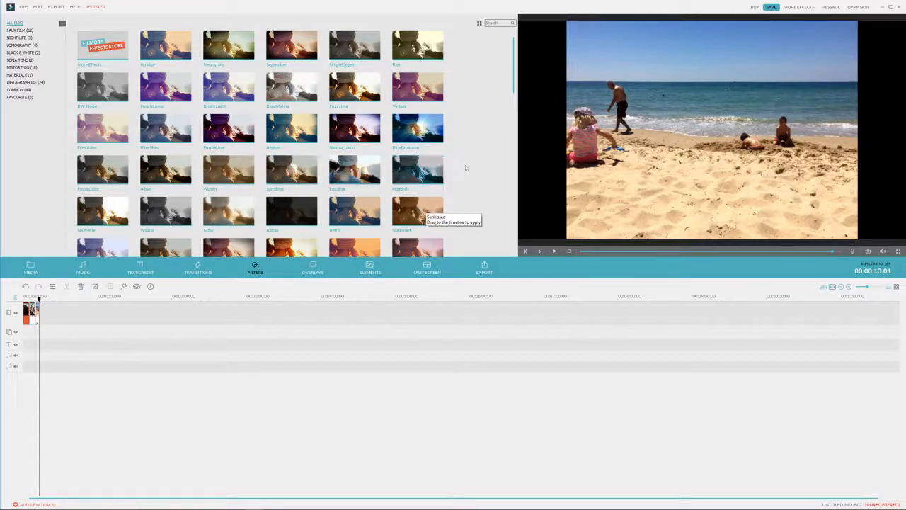
pyautogui.moveTo(418, 85)
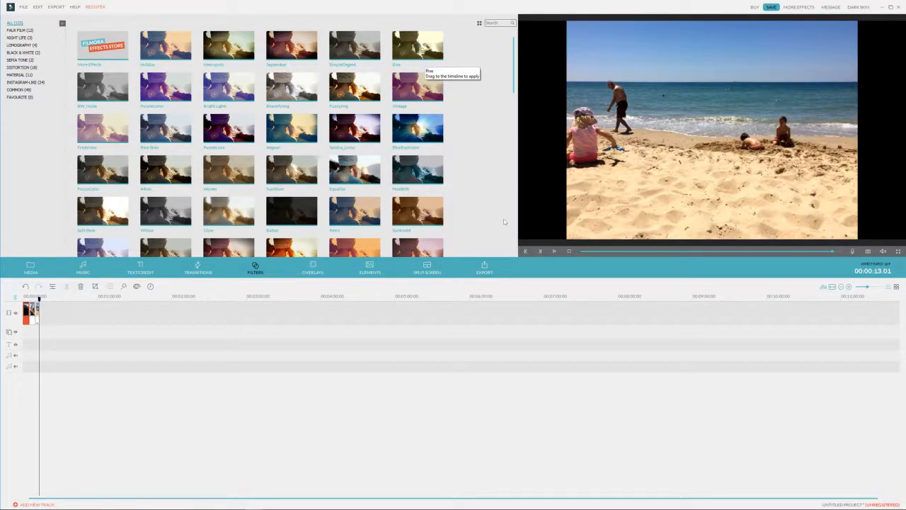
pyautogui.moveTo(493, 112)
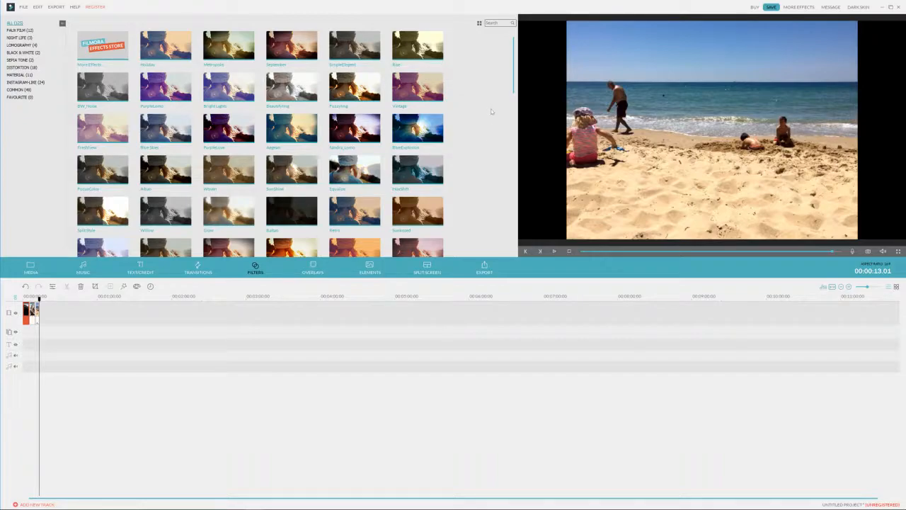